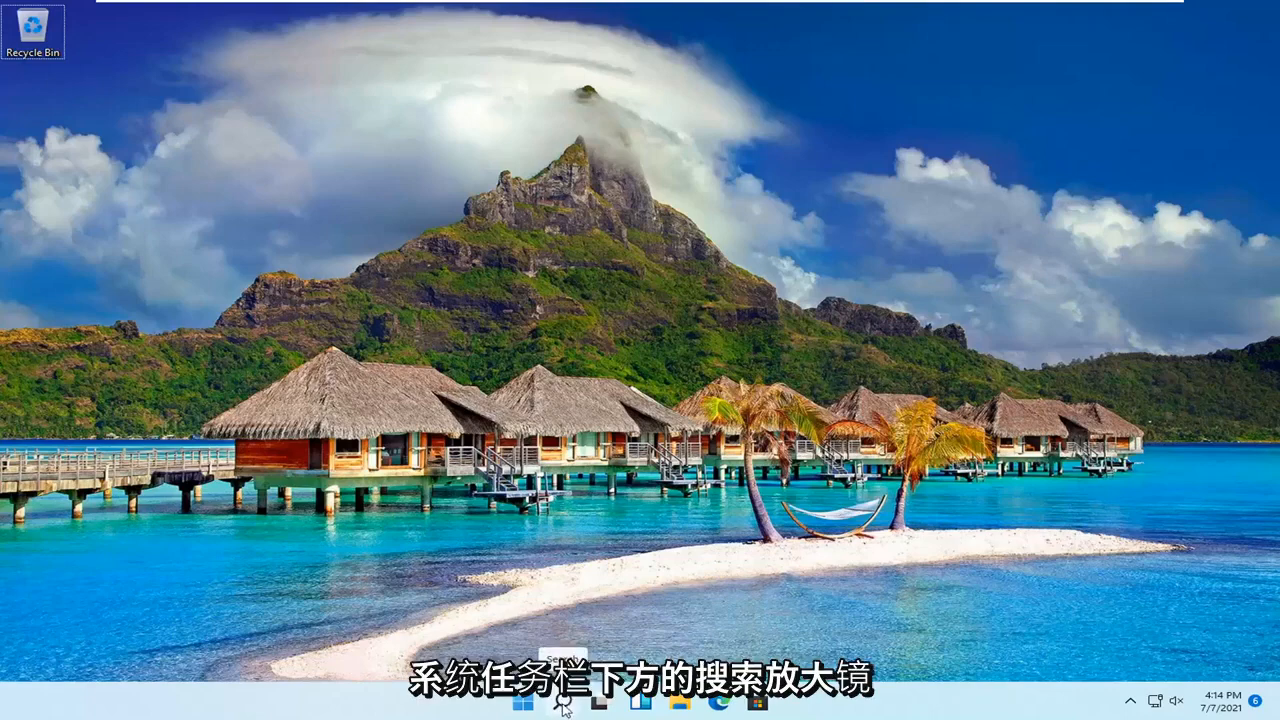
Step: Launch Control Panel from the taskbar search, showing all items as large icons
{"action": "left_click", "coordinate": [556, 712]}
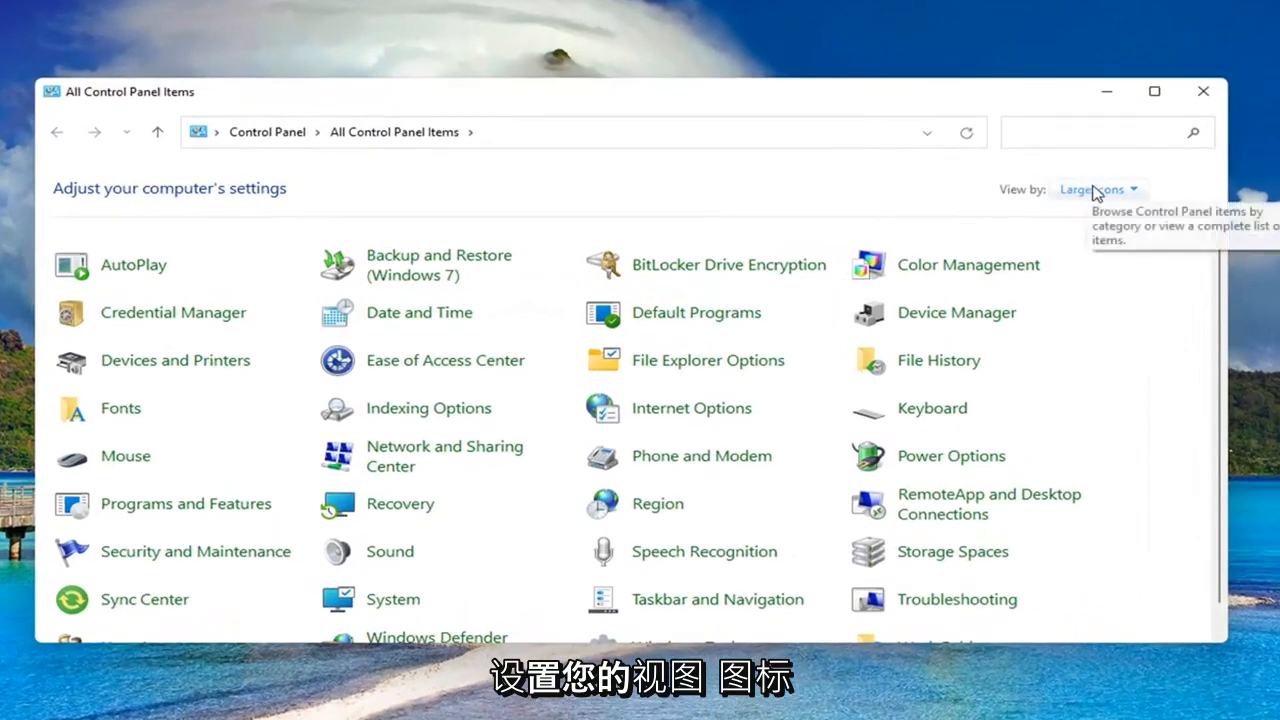
{"action": "mouse_move", "coordinate": [1256, 222]}
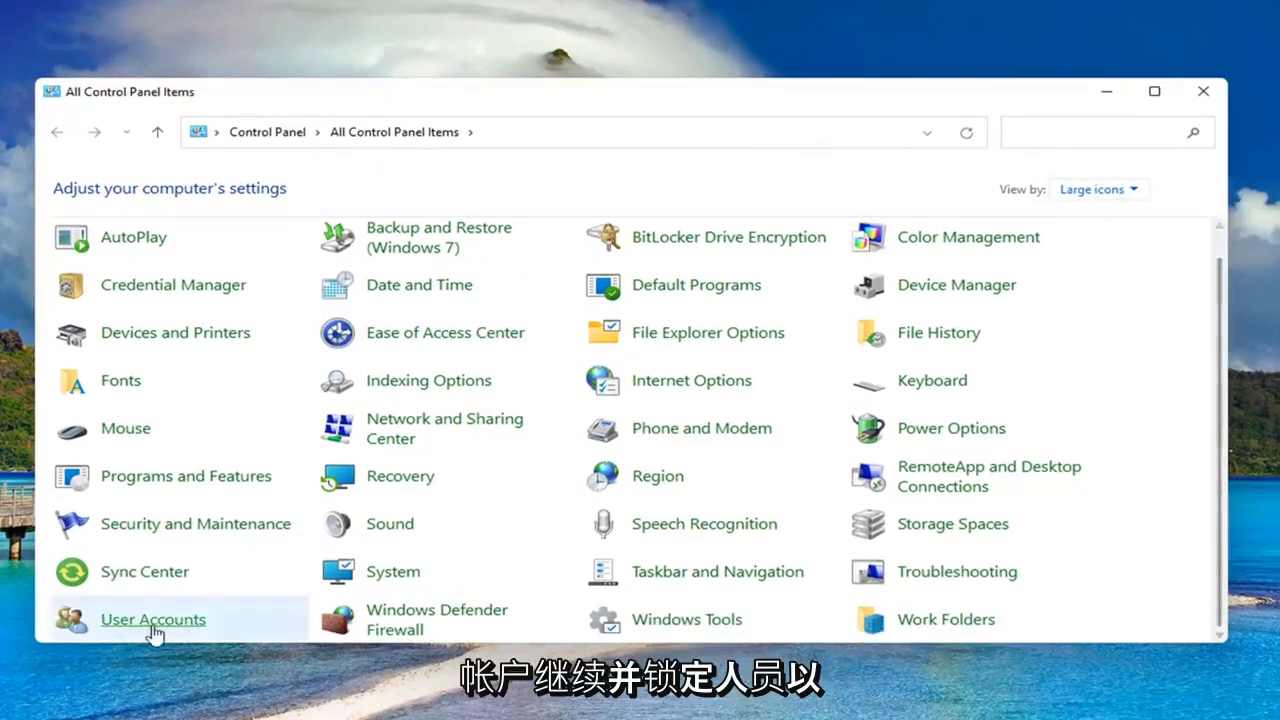
Step: Go to the User Accounts page of Control Panel
{"action": "left_click", "coordinate": [152, 620]}
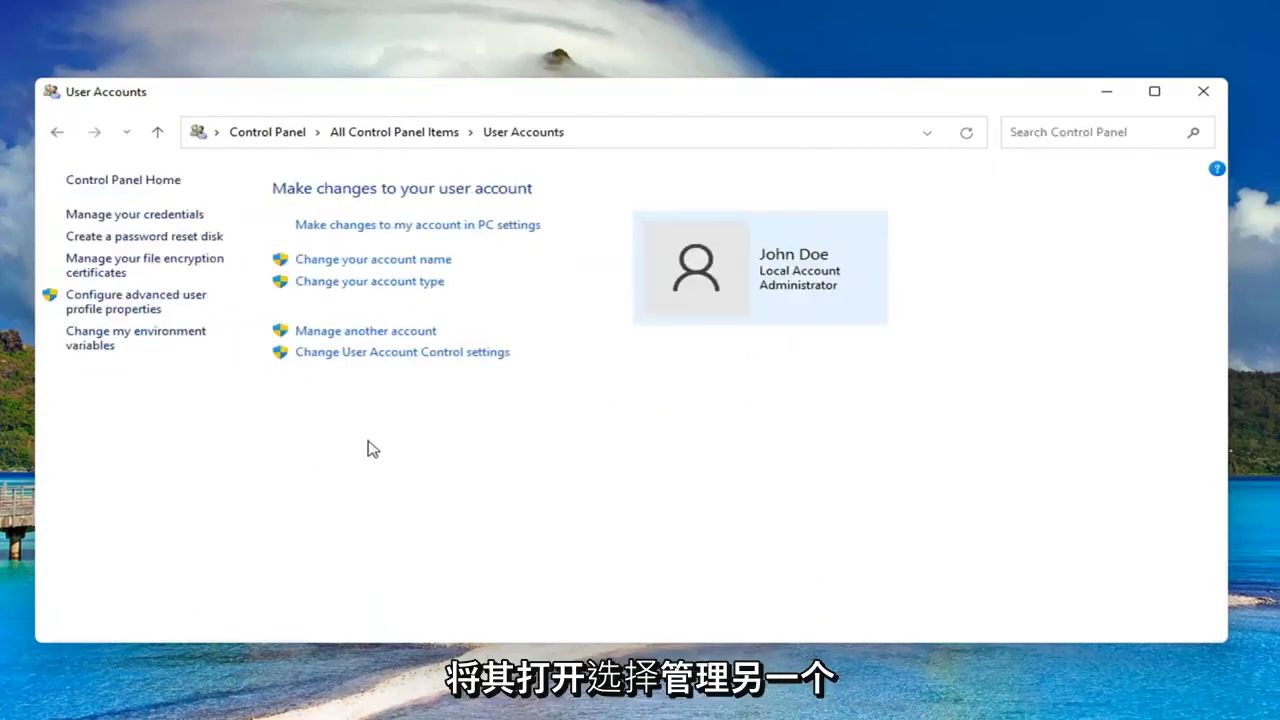
{"action": "mouse_move", "coordinate": [372, 348]}
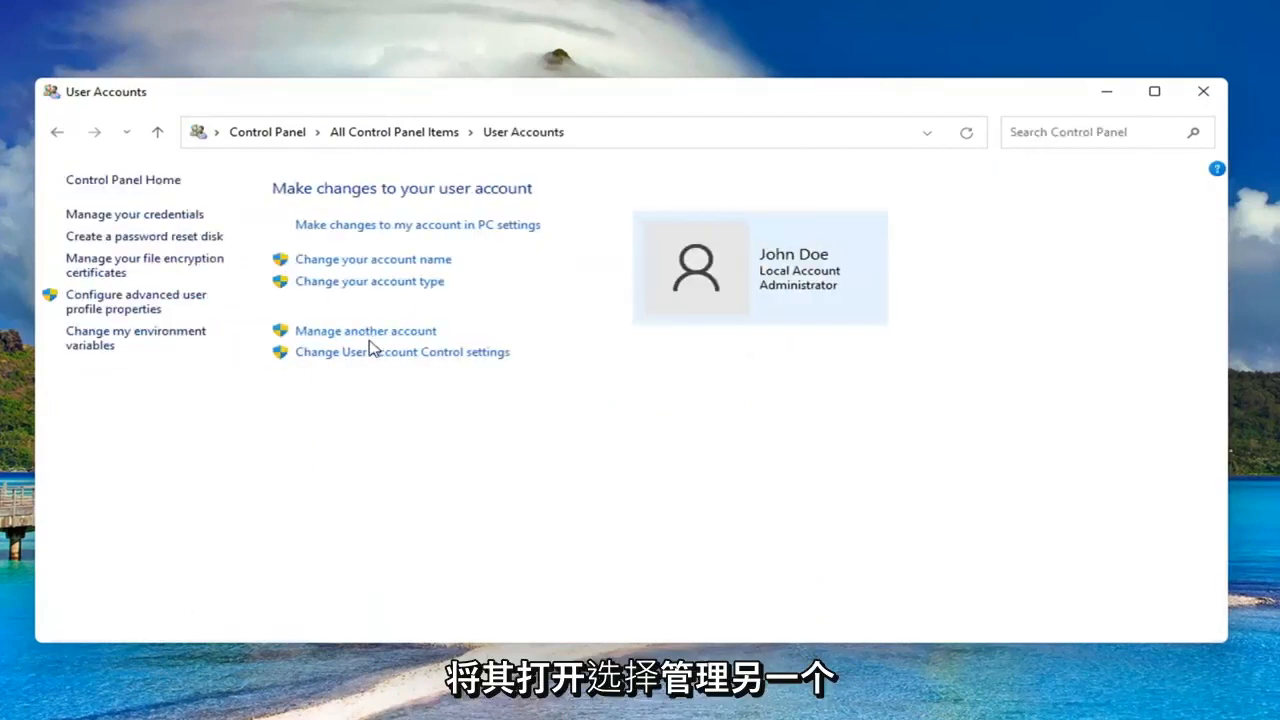
Step: Reach Smith's local account page via Manage another account
{"action": "left_click", "coordinate": [364, 330]}
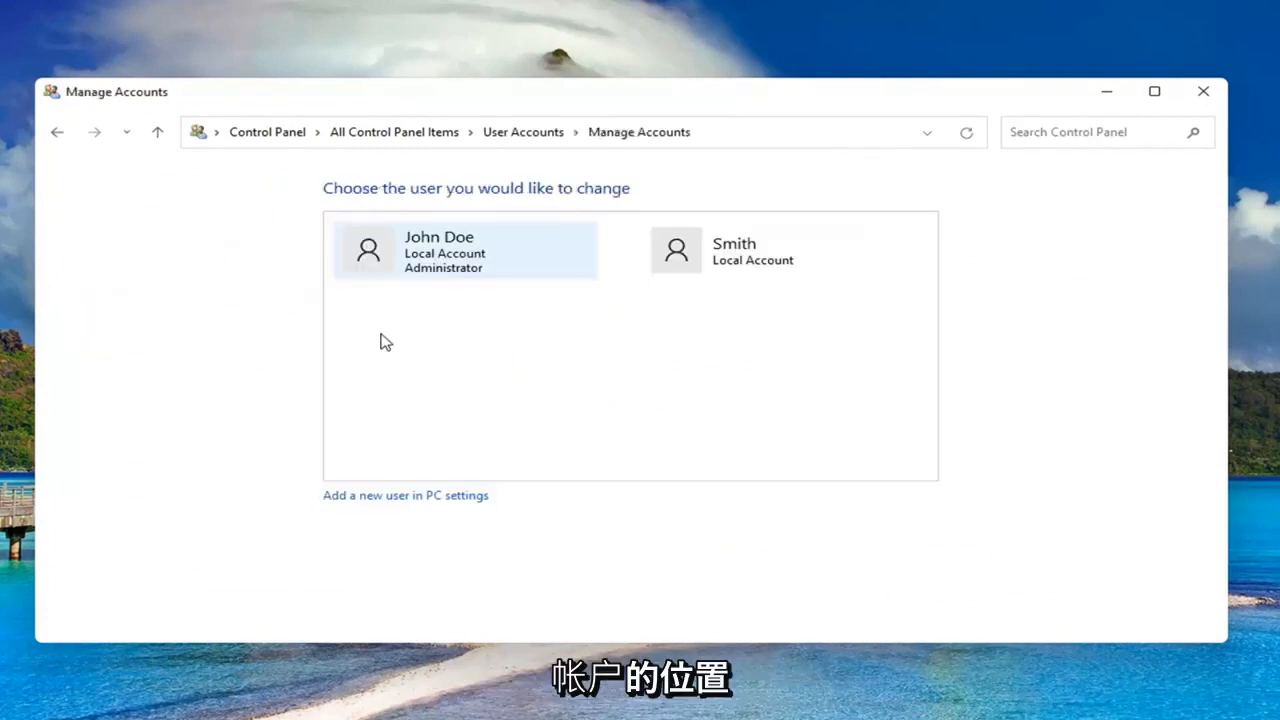
{"action": "left_click", "coordinate": [752, 250]}
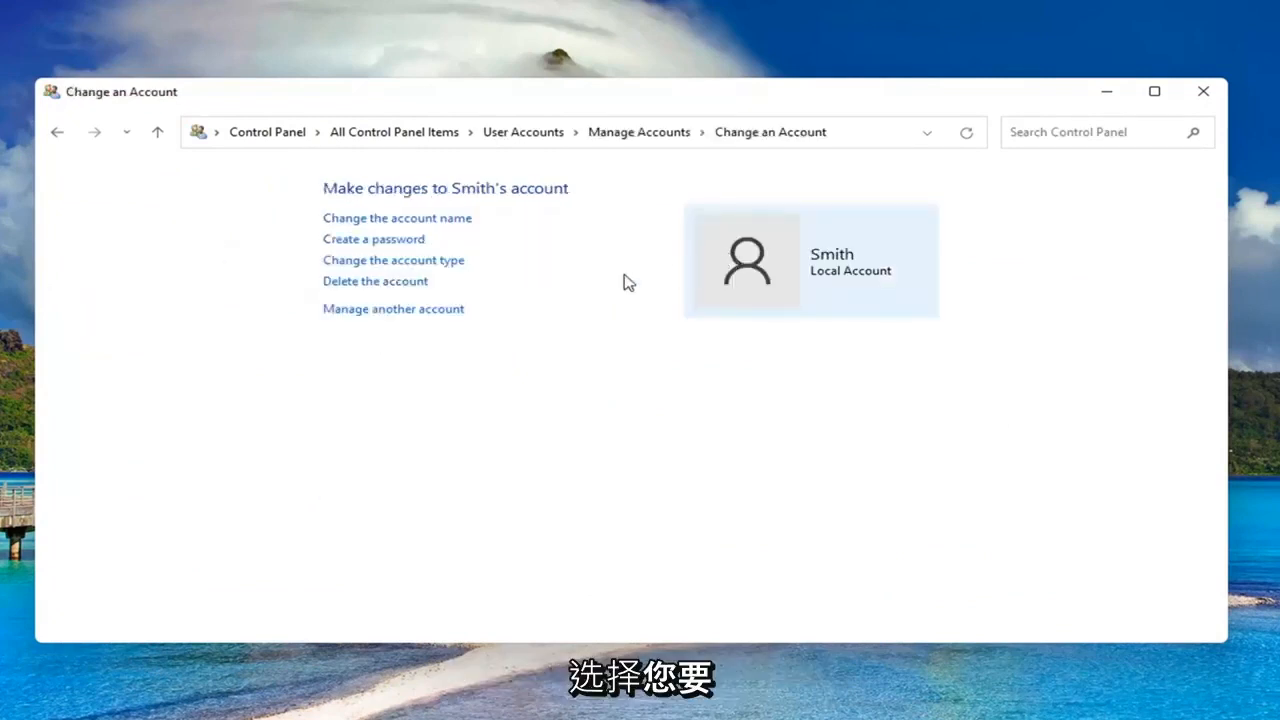
{"action": "left_click", "coordinate": [376, 280]}
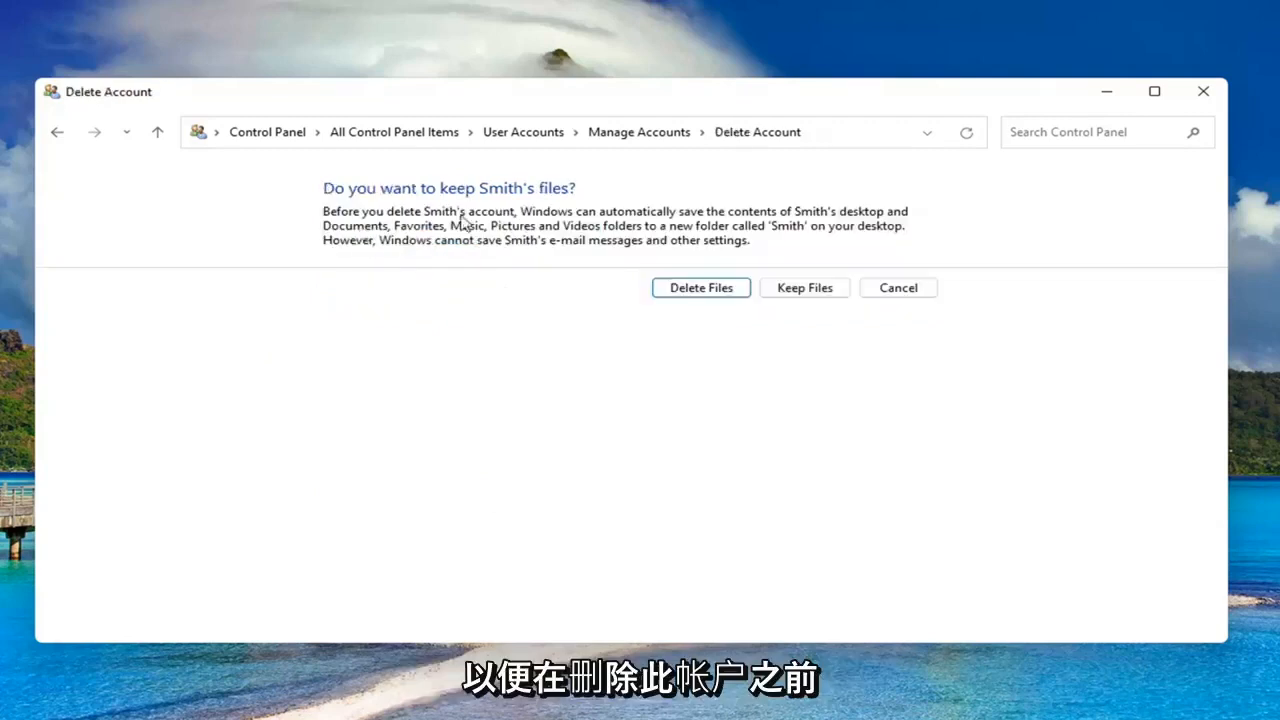
{"action": "mouse_move", "coordinate": [610, 230]}
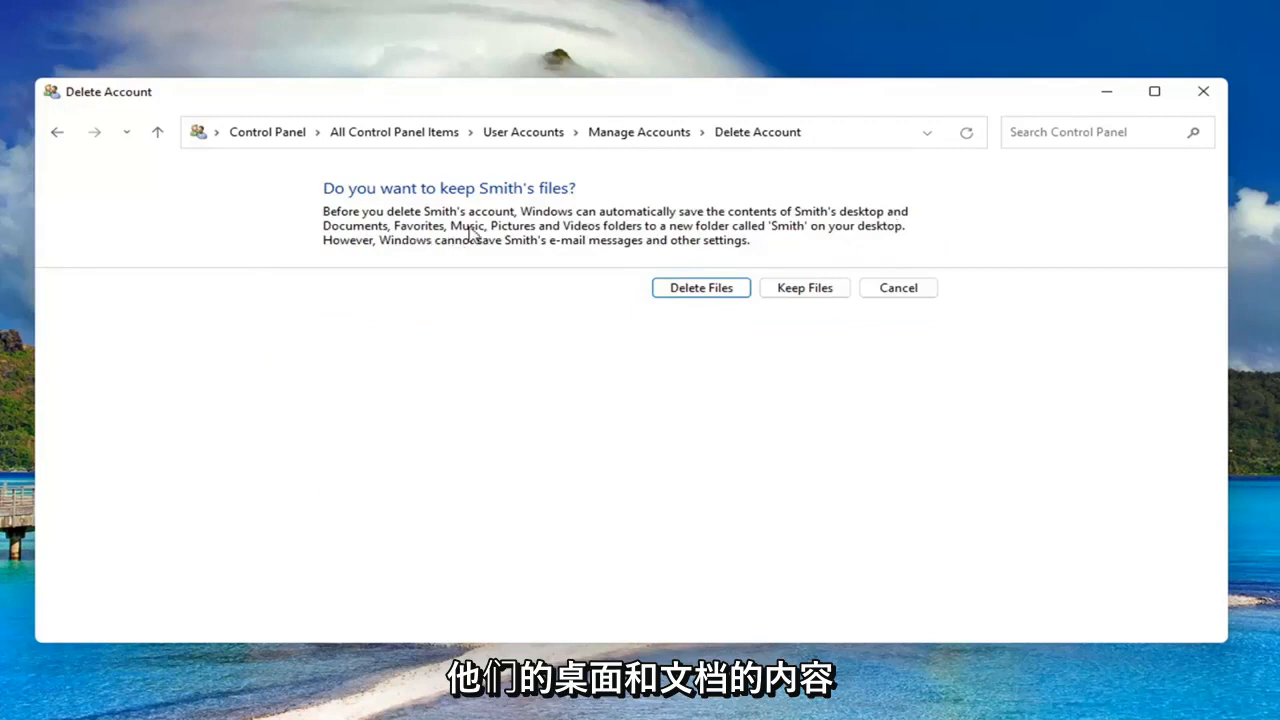
{"action": "mouse_move", "coordinate": [690, 244]}
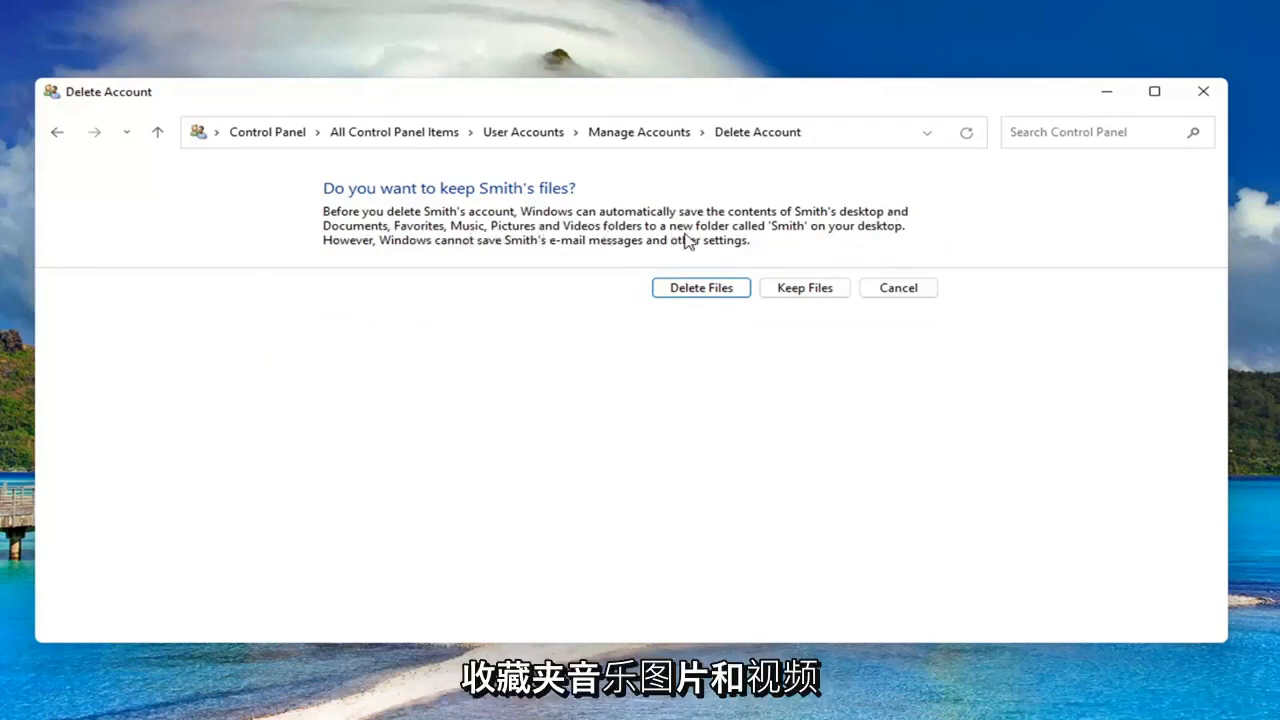
{"action": "mouse_move", "coordinate": [822, 236]}
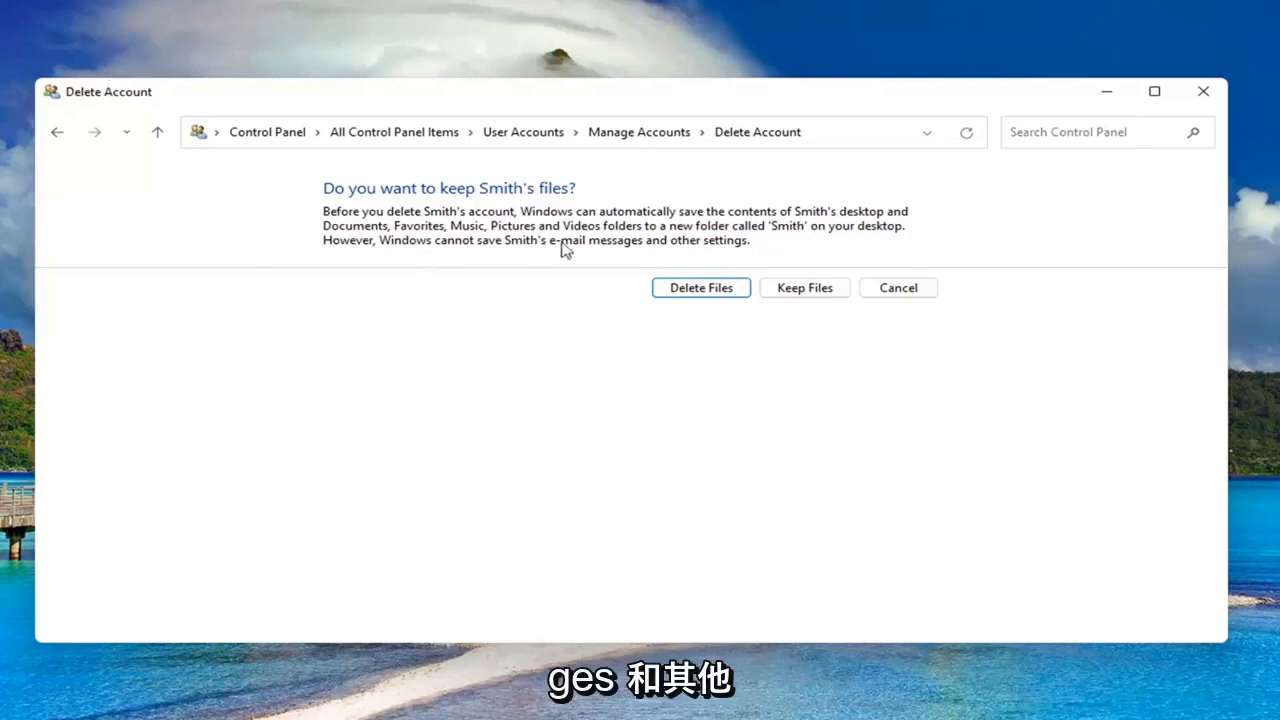
{"action": "mouse_move", "coordinate": [812, 248]}
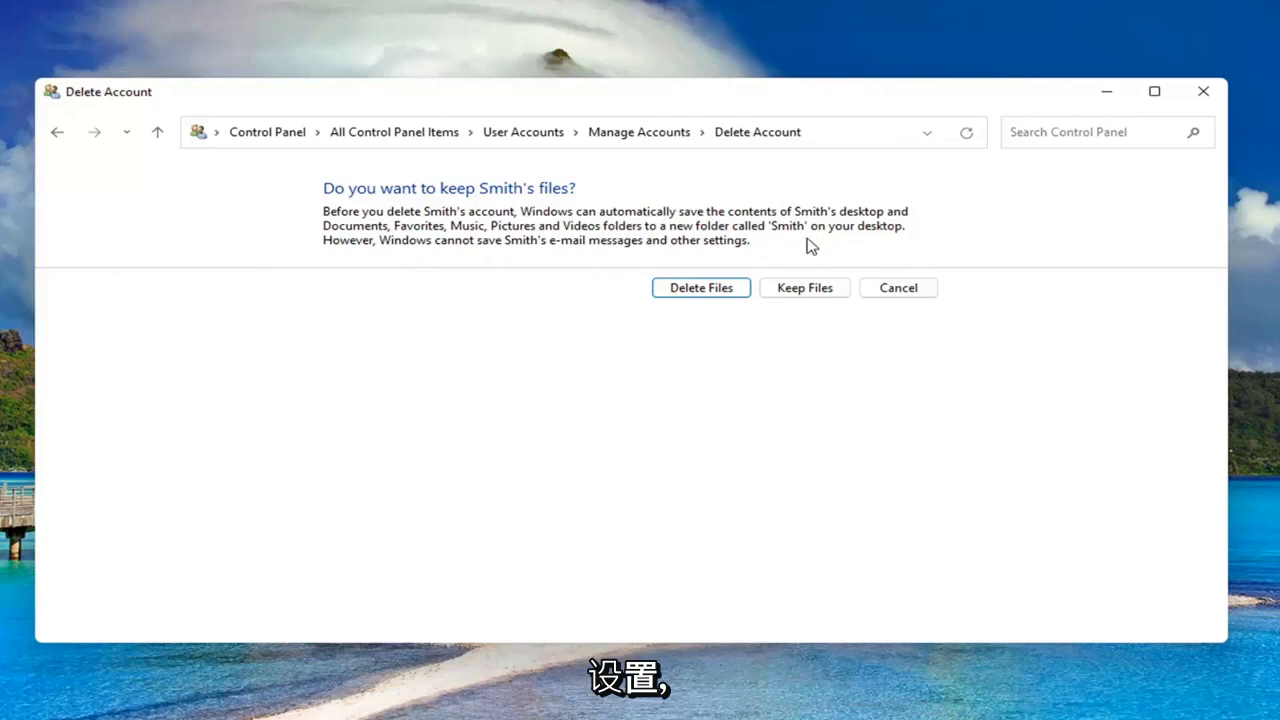
{"action": "mouse_move", "coordinate": [700, 300]}
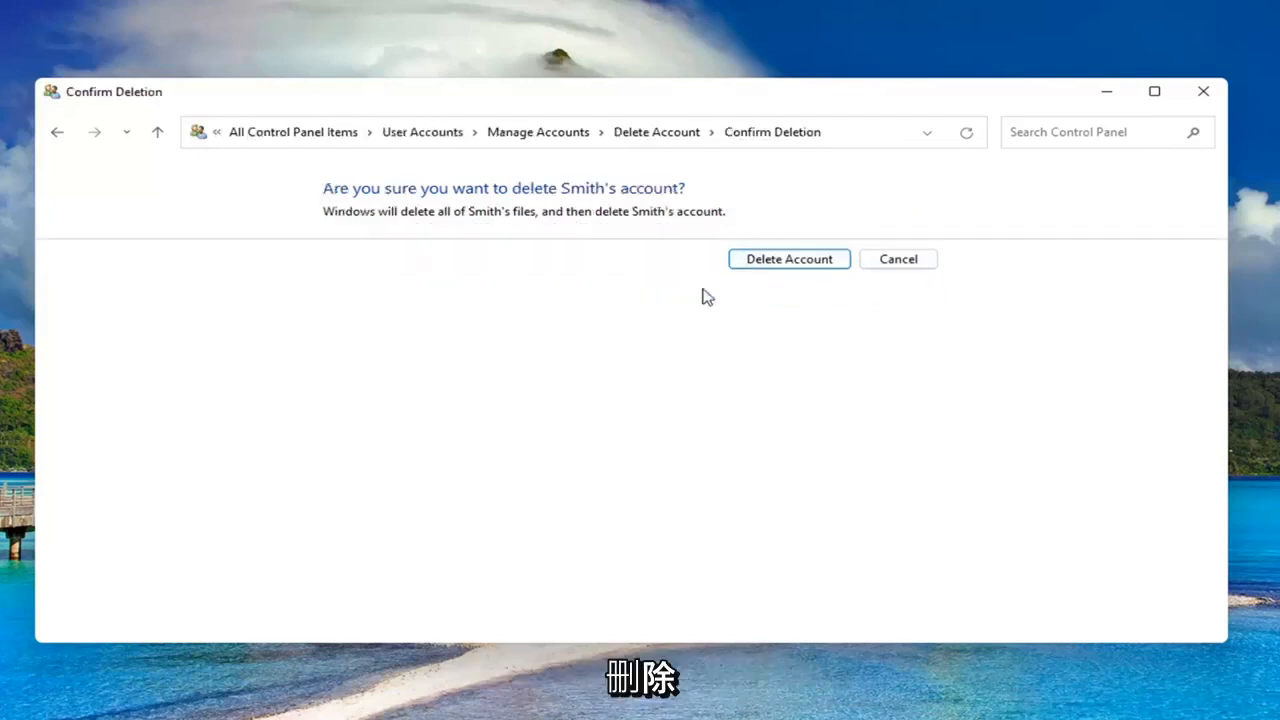
Step: Confirm deletion so only John Doe remains listed, then close the window
{"action": "left_click", "coordinate": [788, 260]}
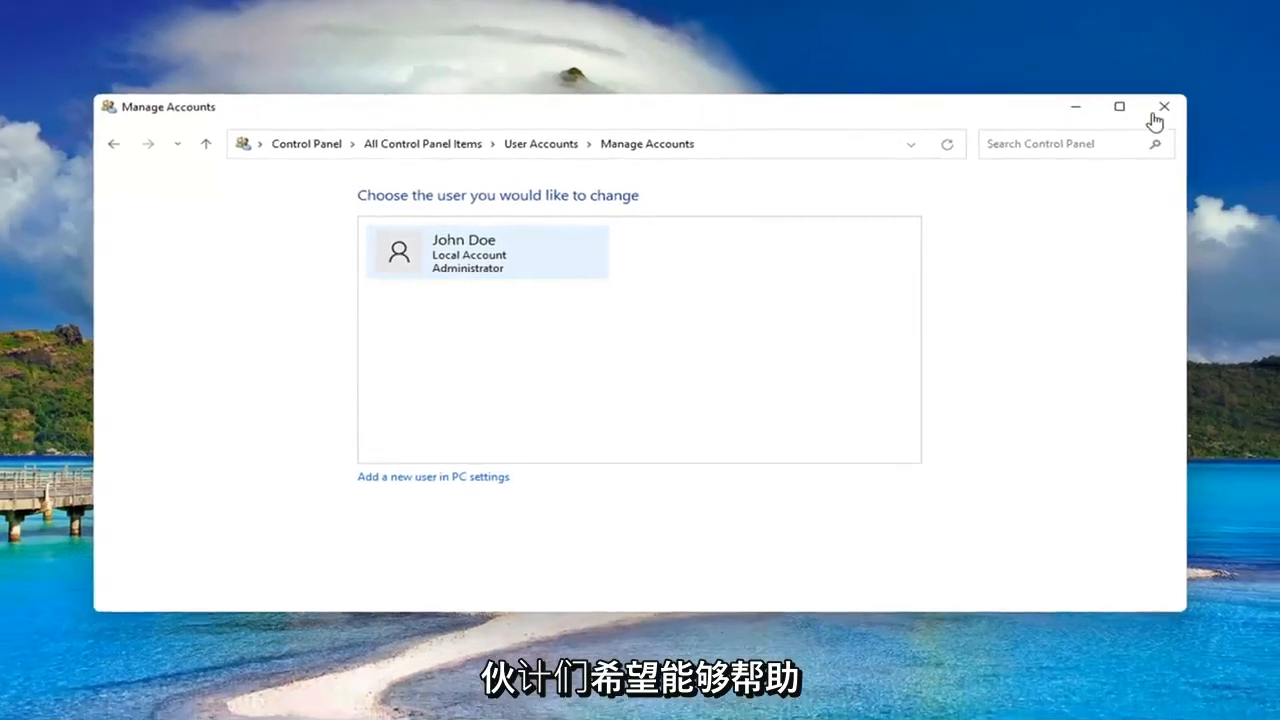
{"action": "left_click", "coordinate": [1164, 106]}
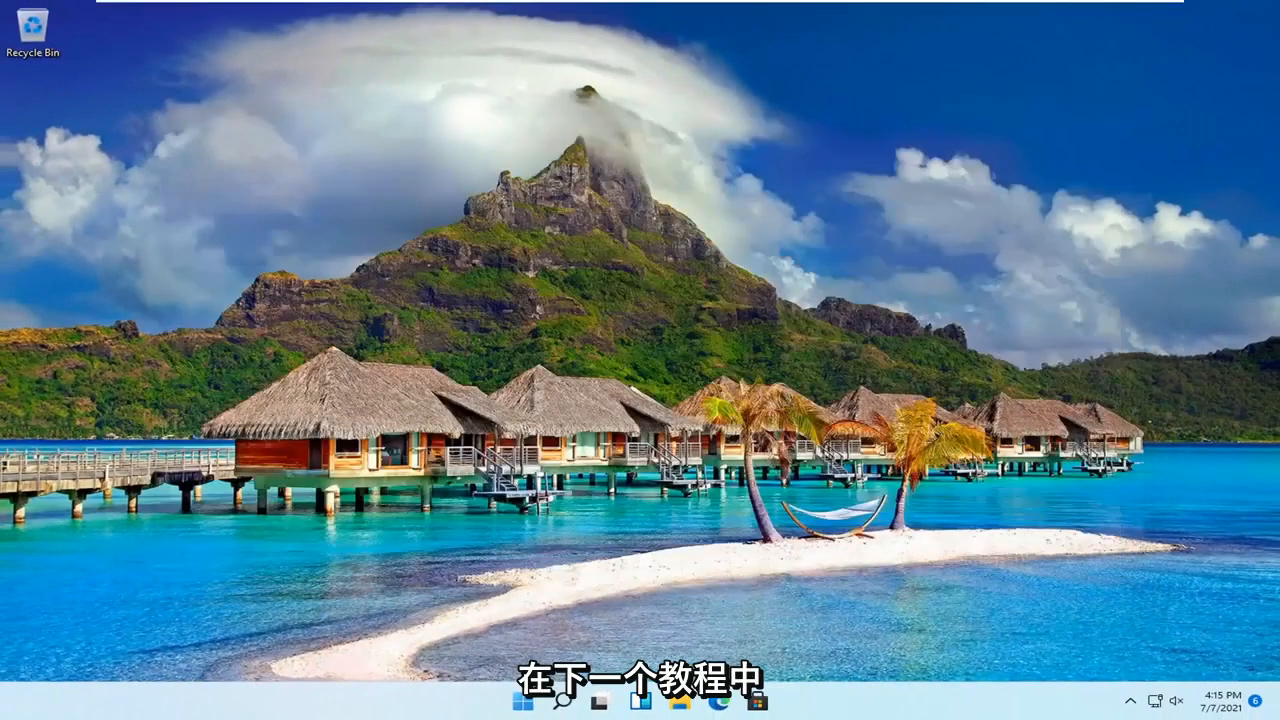